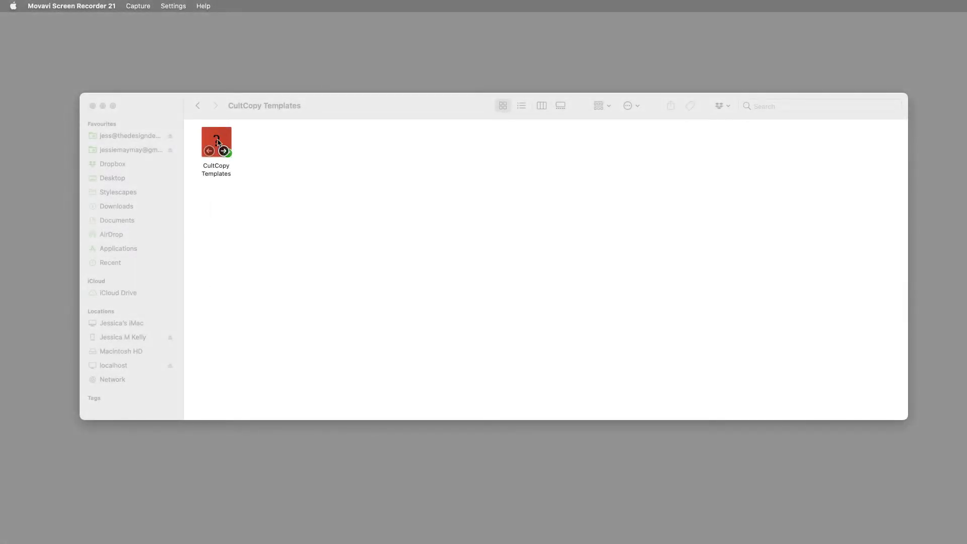
- Open the CultCopy Templates presentation from Finder in Keynote
double_click(216, 144)
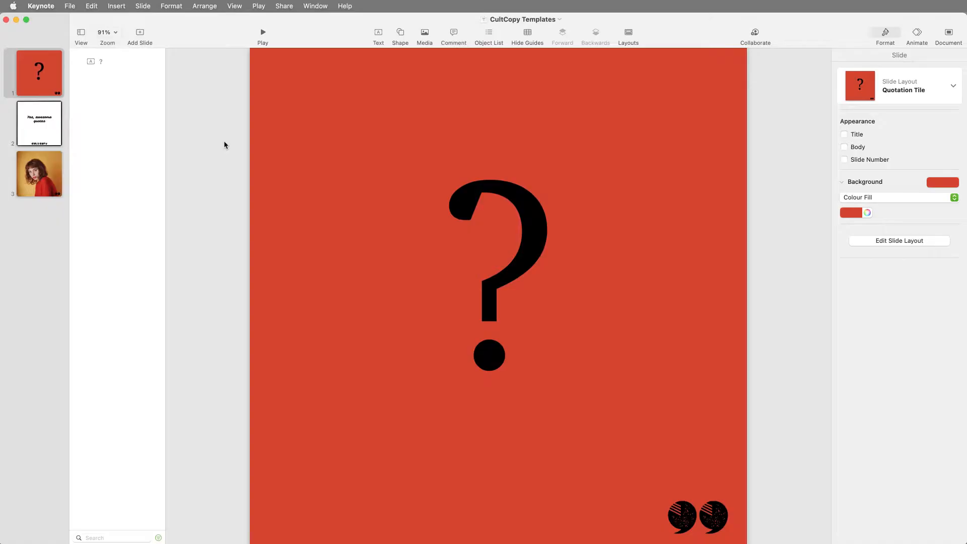
mouse_move(153, 120)
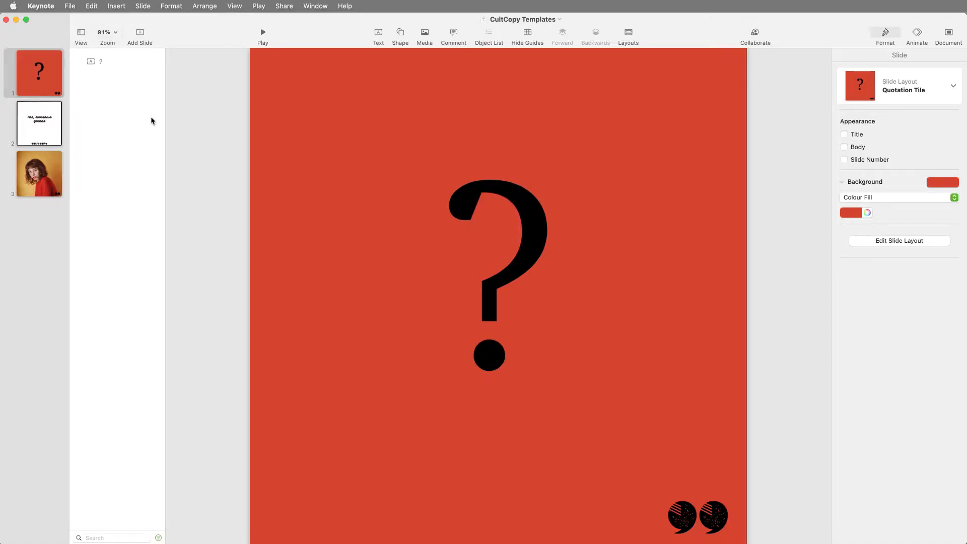
- Review the question-mark, quote and portrait template slides, ending on the portrait slide
click(38, 123)
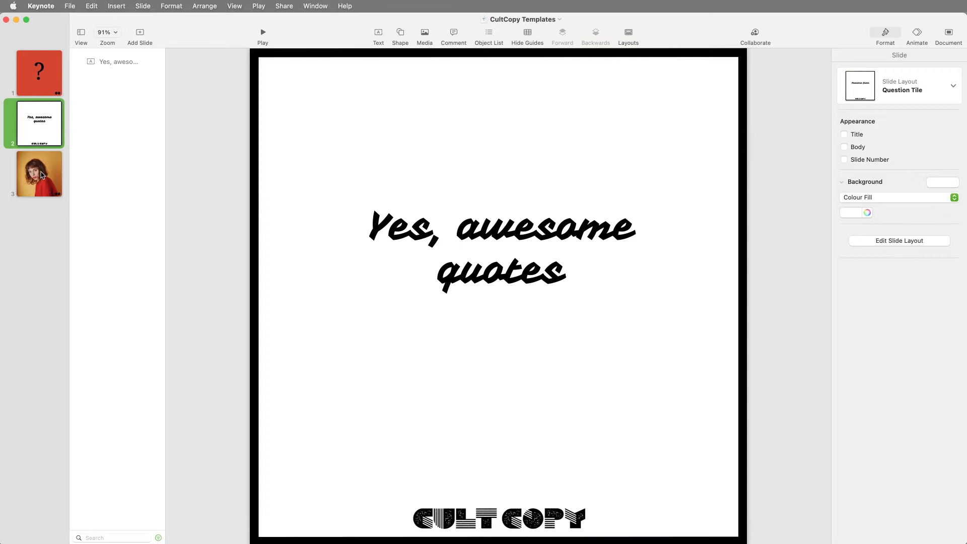
click(38, 174)
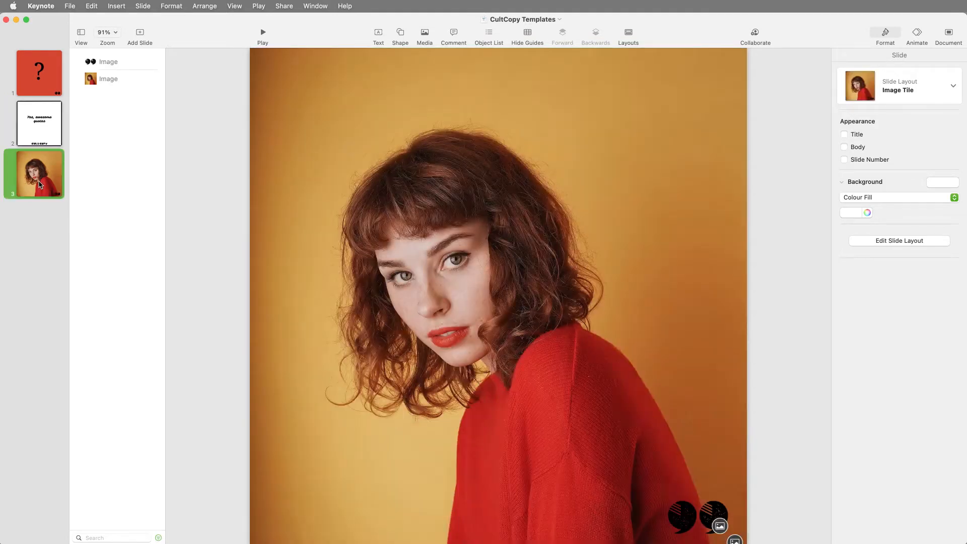
click(40, 73)
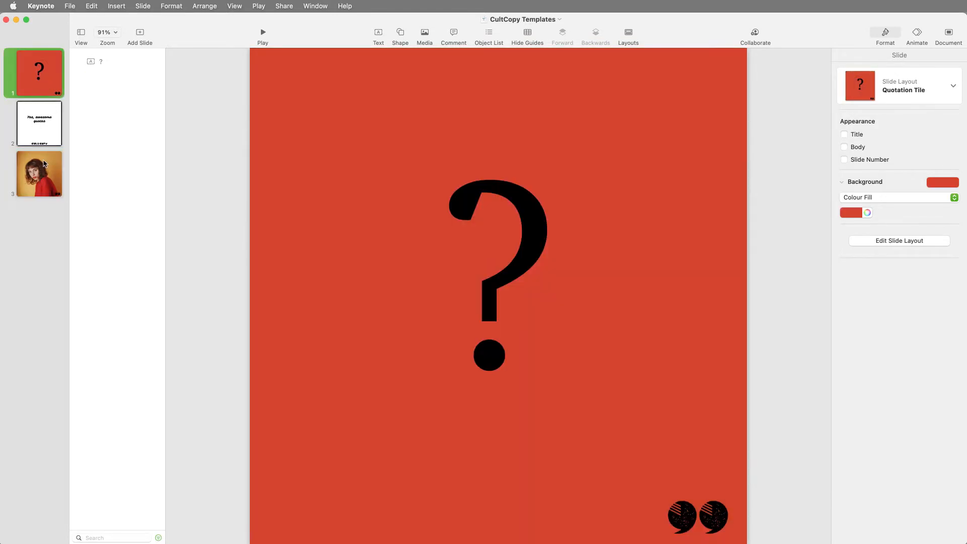
click(39, 173)
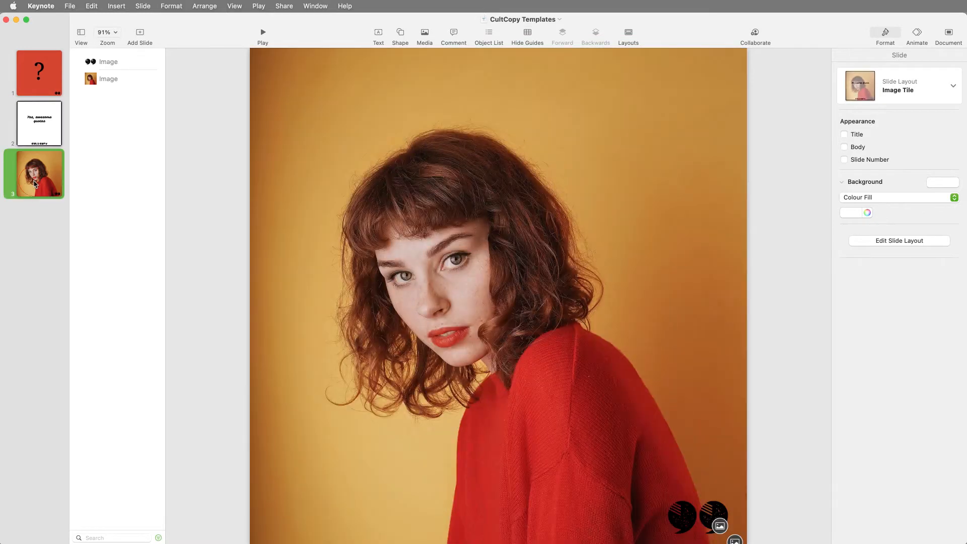
click(139, 31)
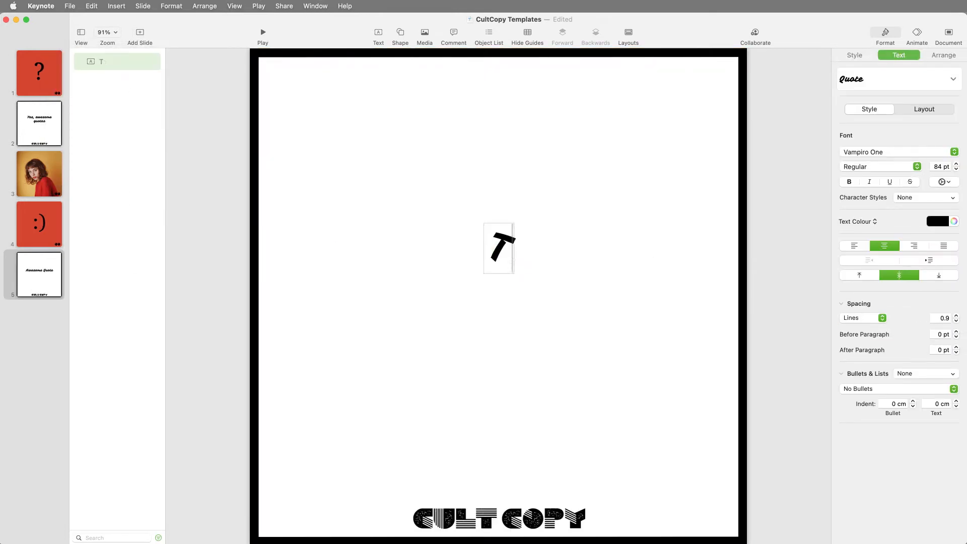
- Write 'Today is the day!' as the quote on the new slide 5
text(Today is the day!)
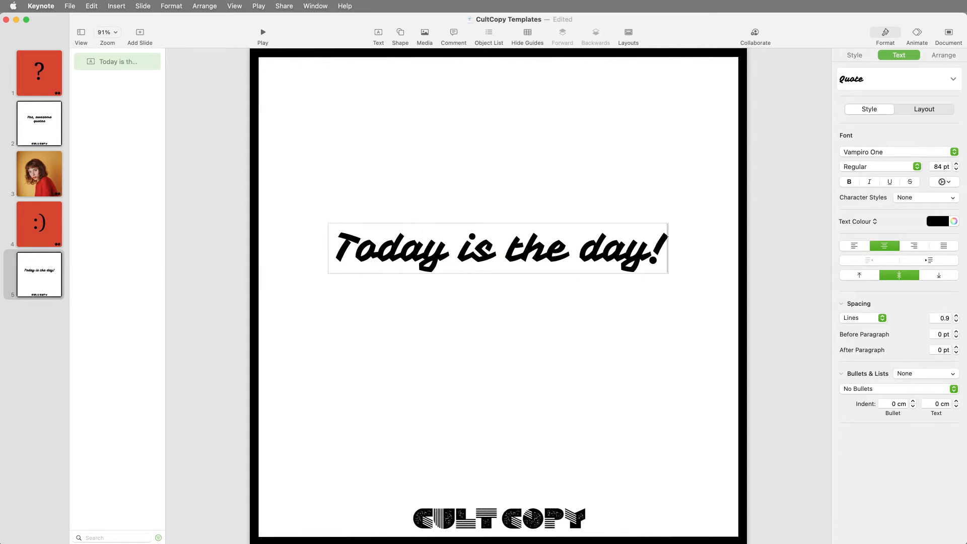
click(139, 32)
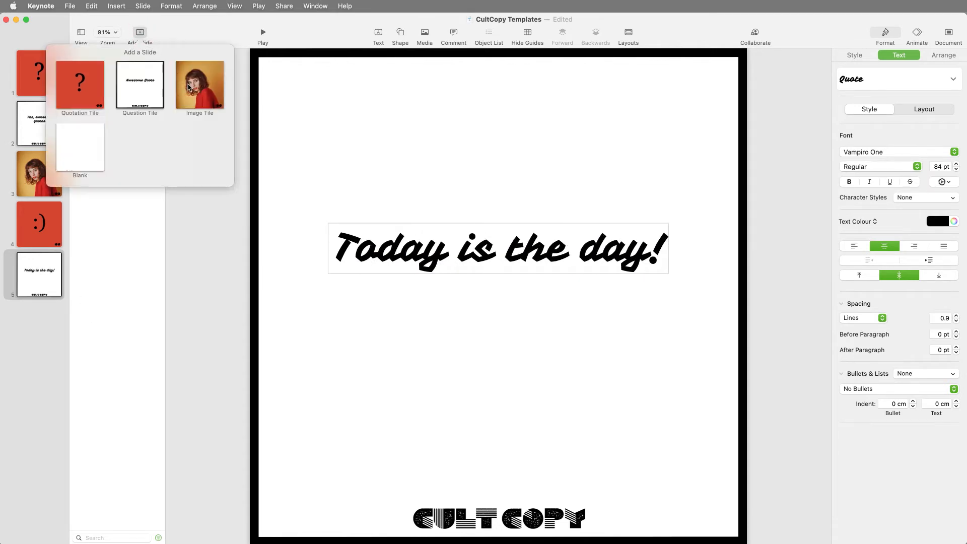
- Add an Image Tile slide 6 and replace its portrait with the giancarlo photo of two men
click(199, 84)
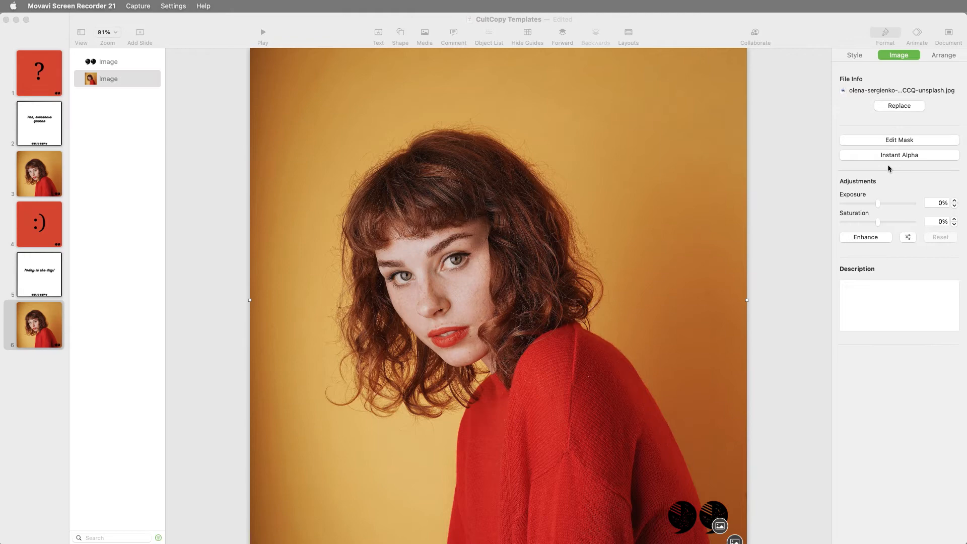
click(943, 56)
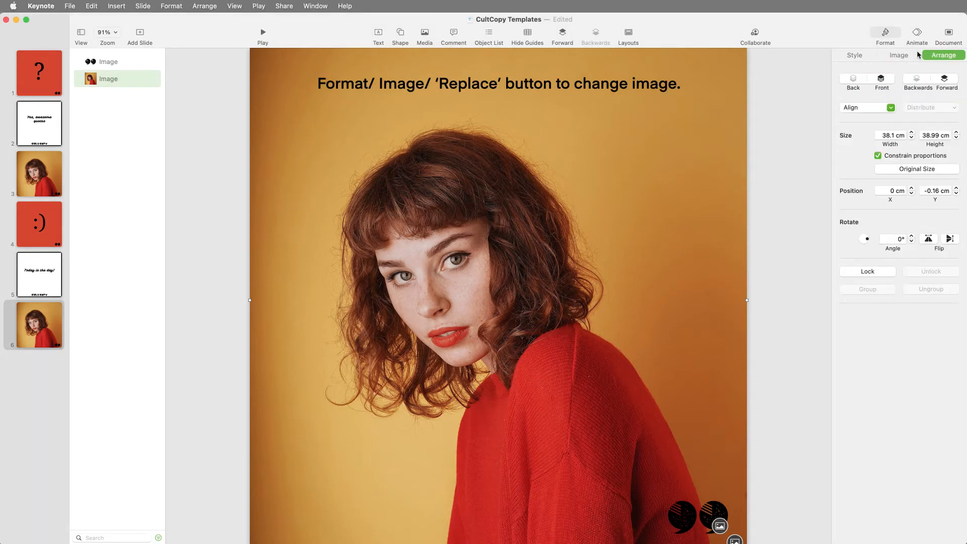
click(898, 55)
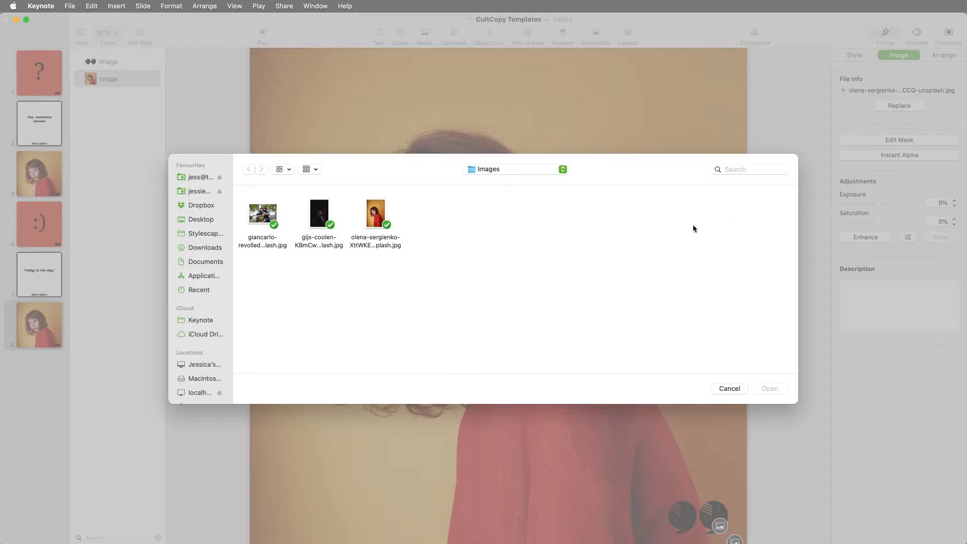
click(769, 389)
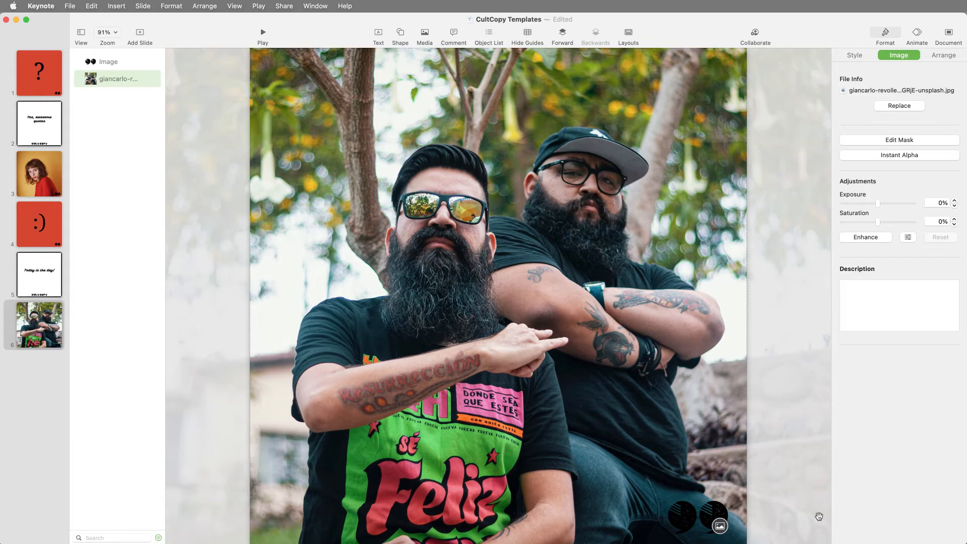
click(39, 274)
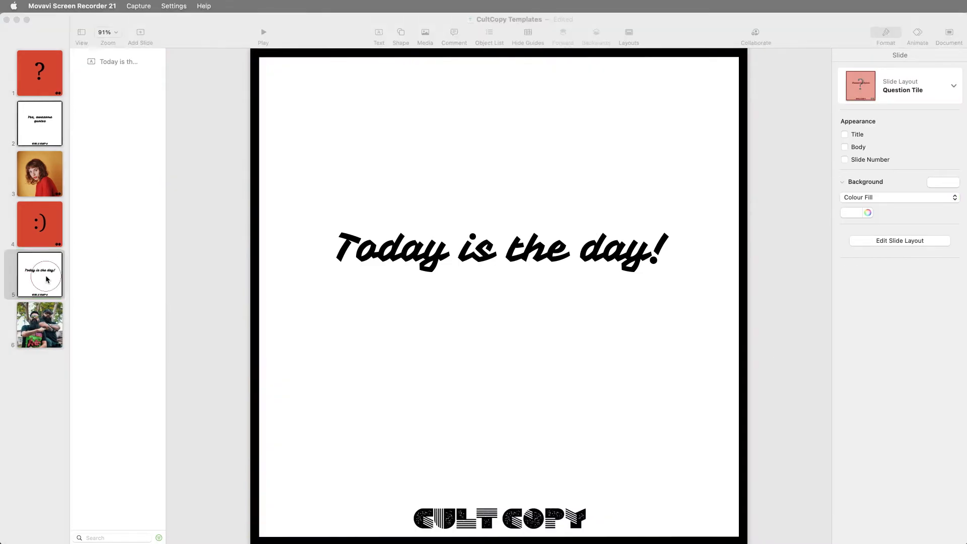
- Duplicate the 'Today is the day!' slide, edit its quote, then undo back to six slides
right_click(39, 275)
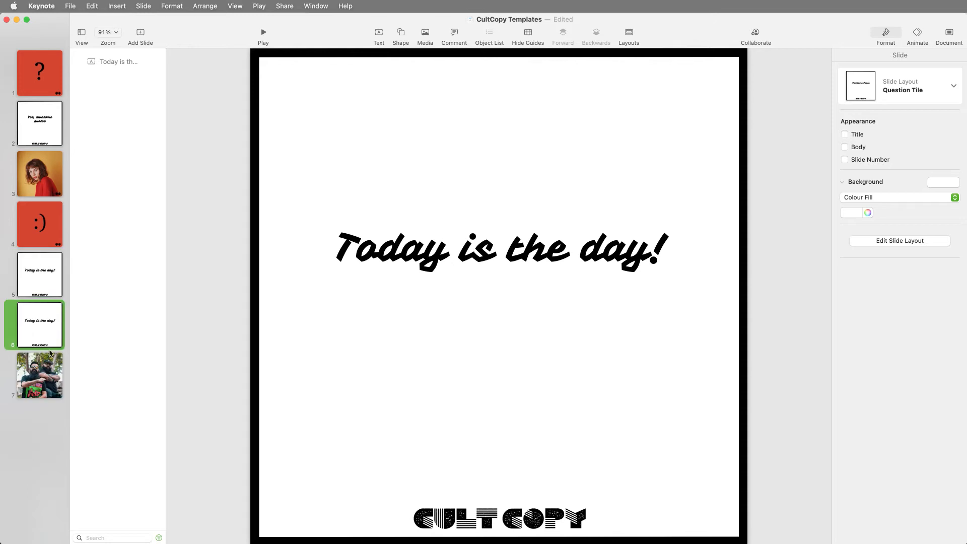
double_click(475, 250)
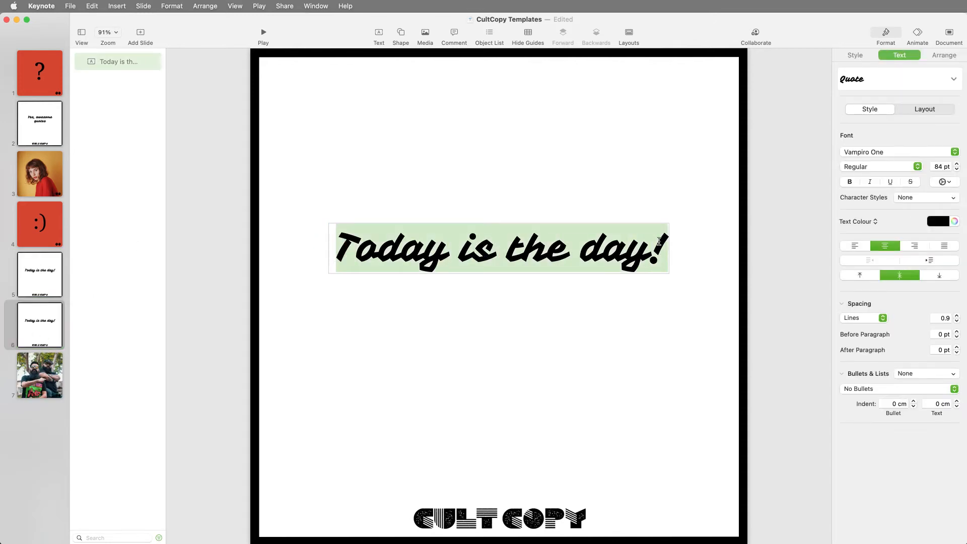
click(69, 6)
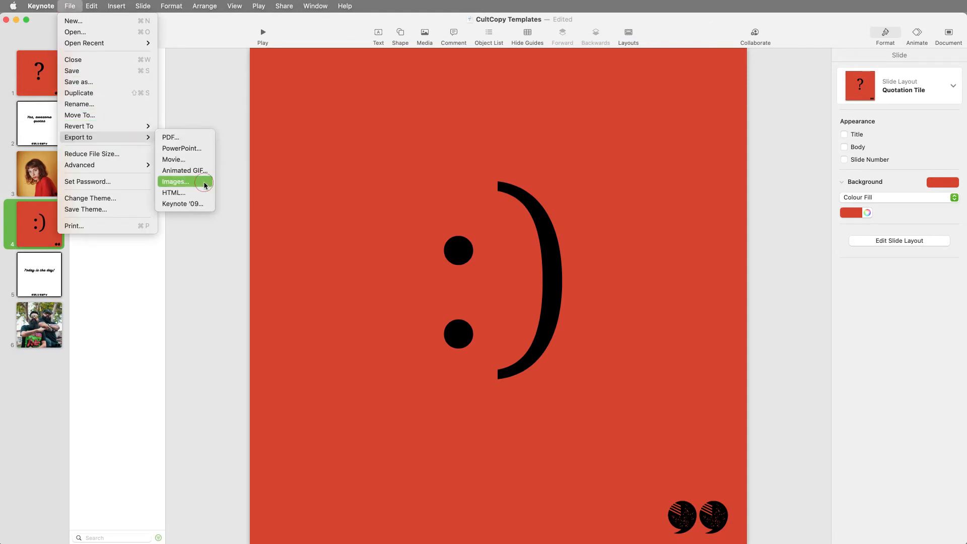
- Export slides 4 to 6 as PNG images into the CultCopy Templates folder
click(175, 182)
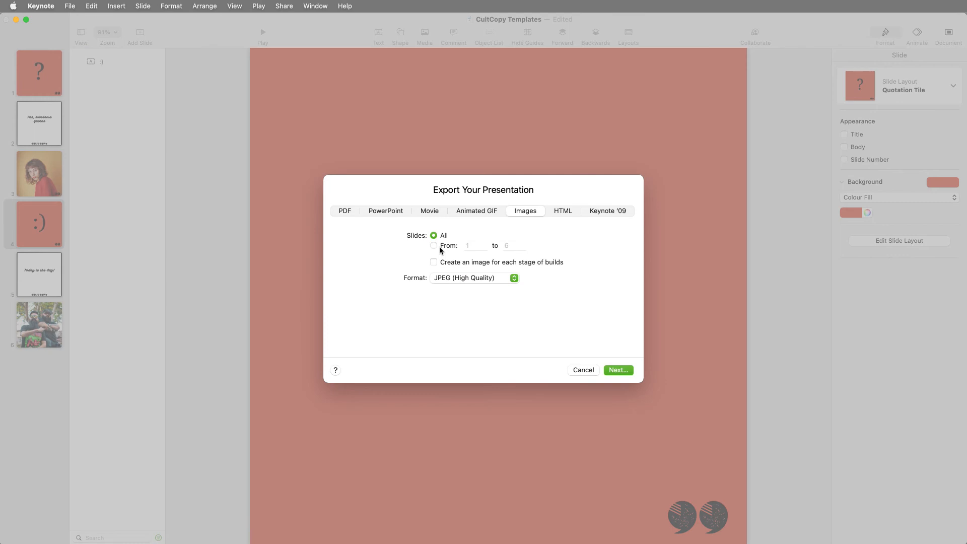
click(433, 244)
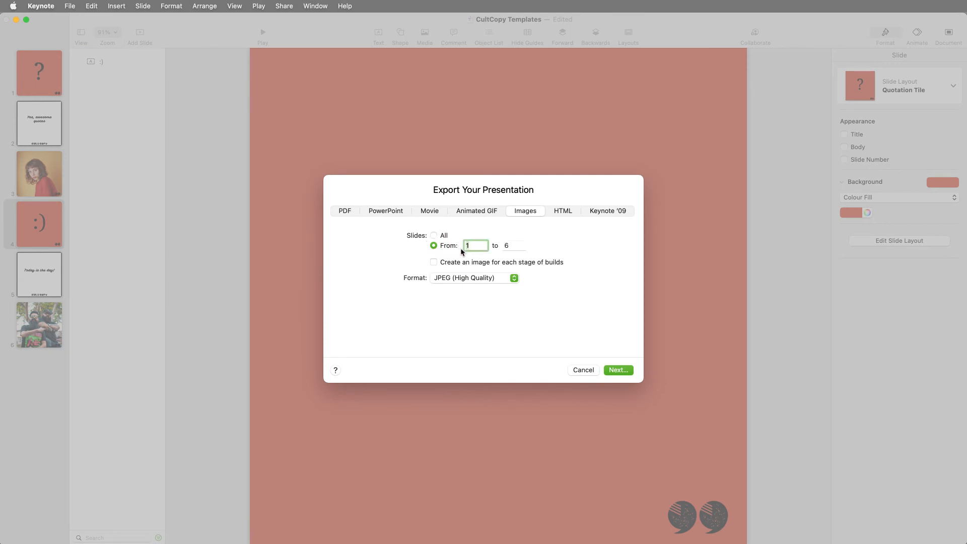
text(4)
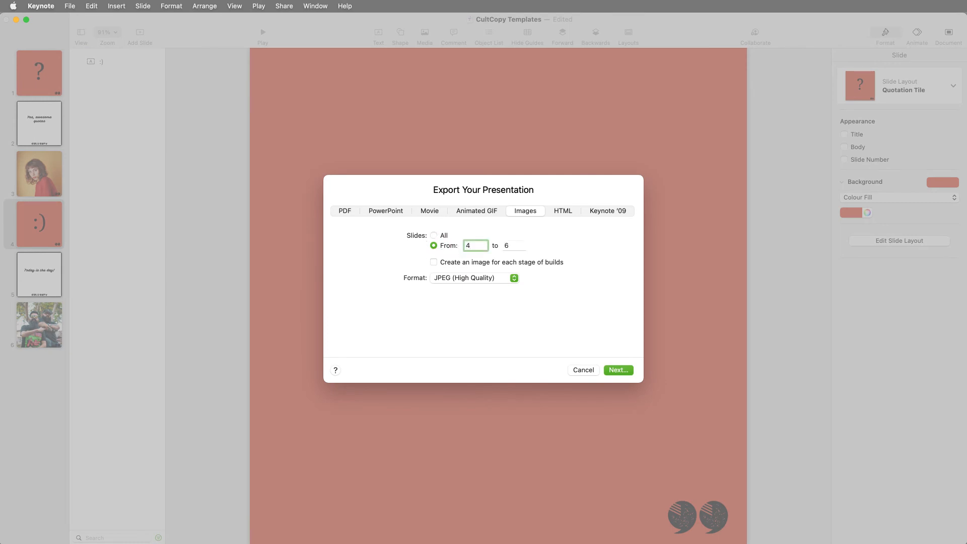
click(473, 278)
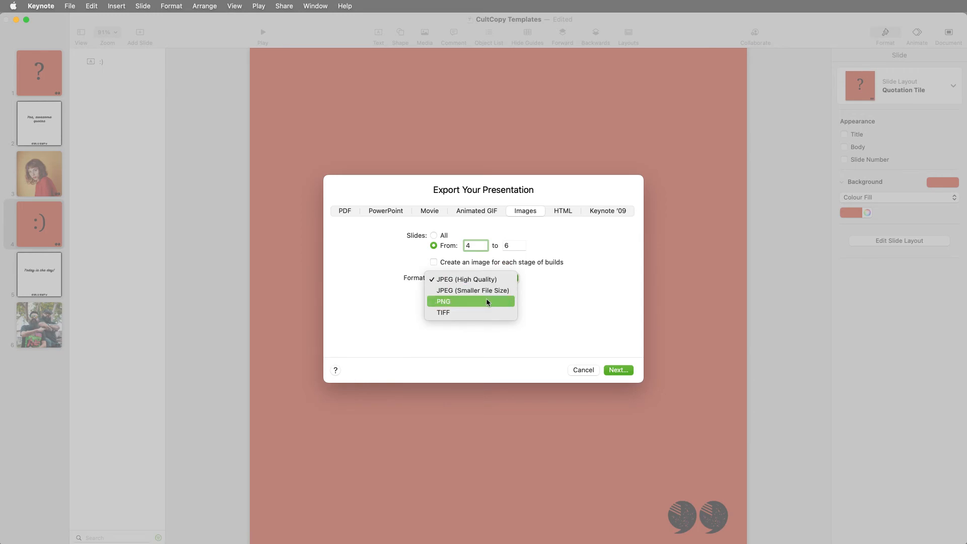
click(443, 302)
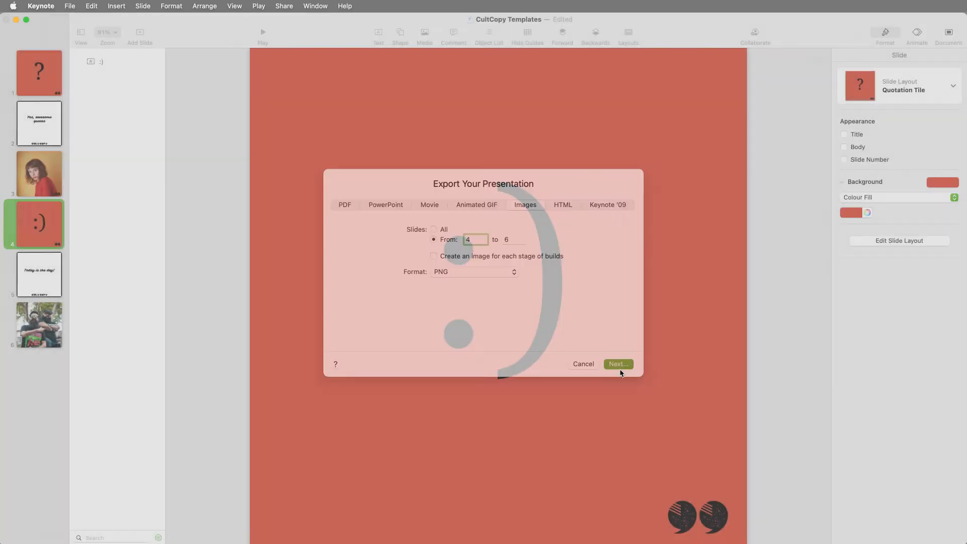
click(619, 365)
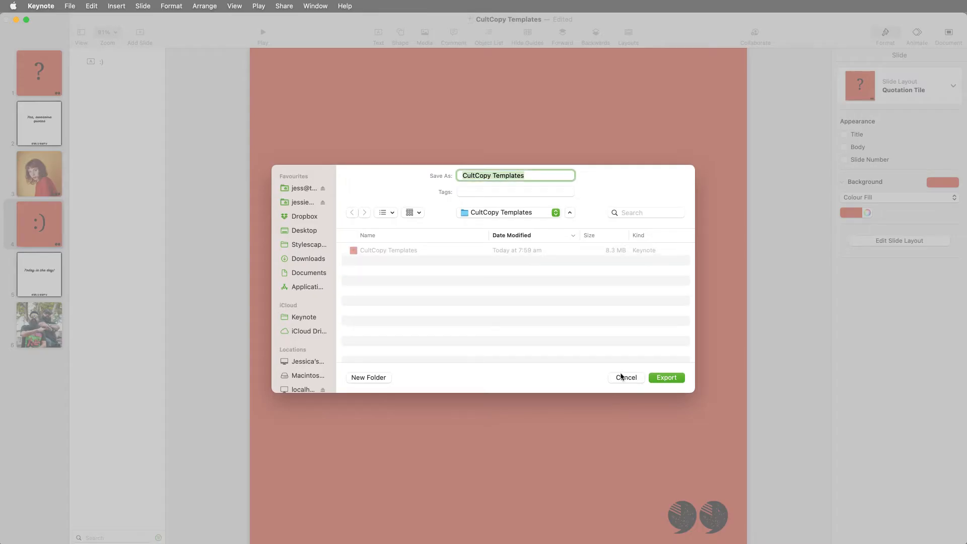
click(667, 377)
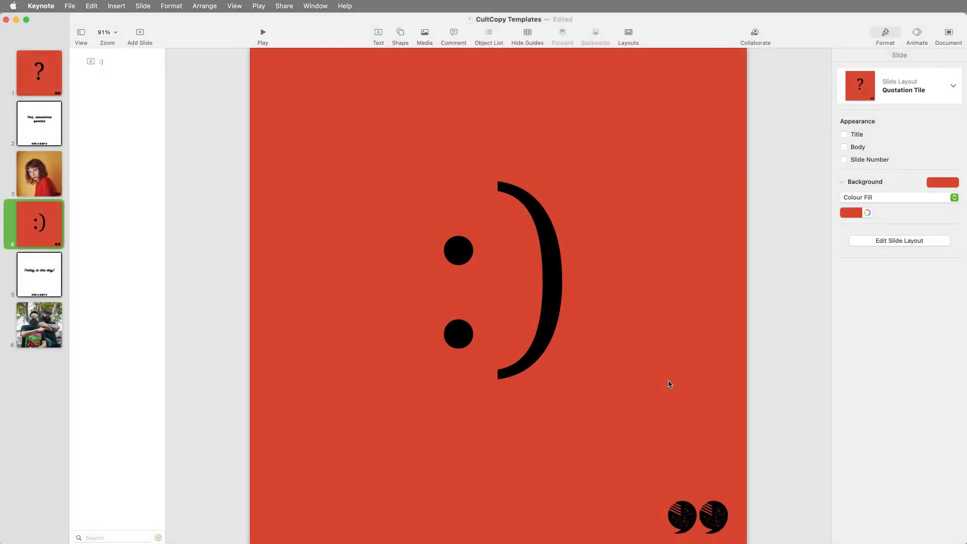
mouse_move(667, 385)
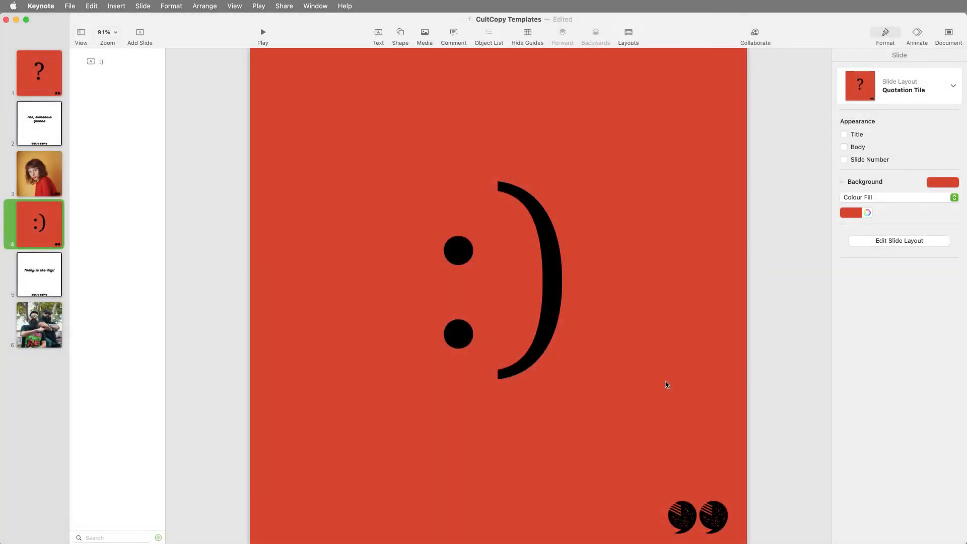